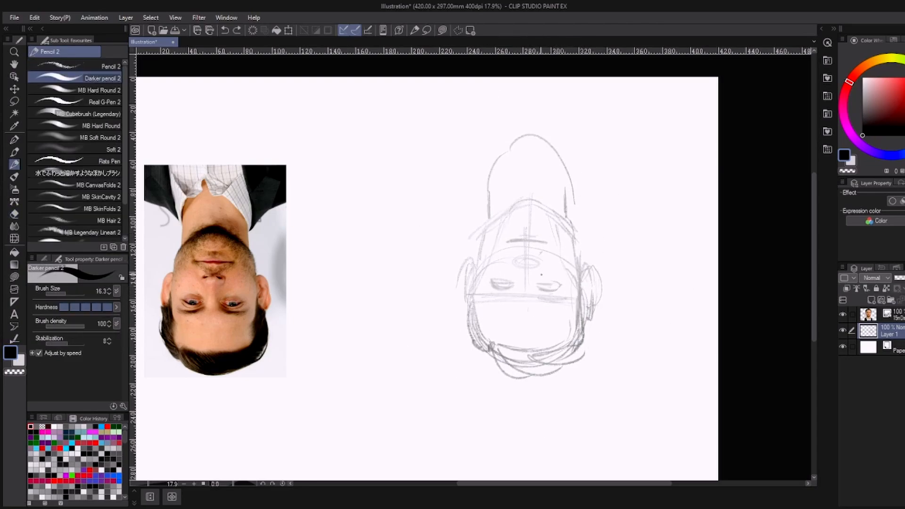
Ink both eye outlines with irises and lashes, then the nostrils of the upside-down nose
drag(534, 283, 560, 288)
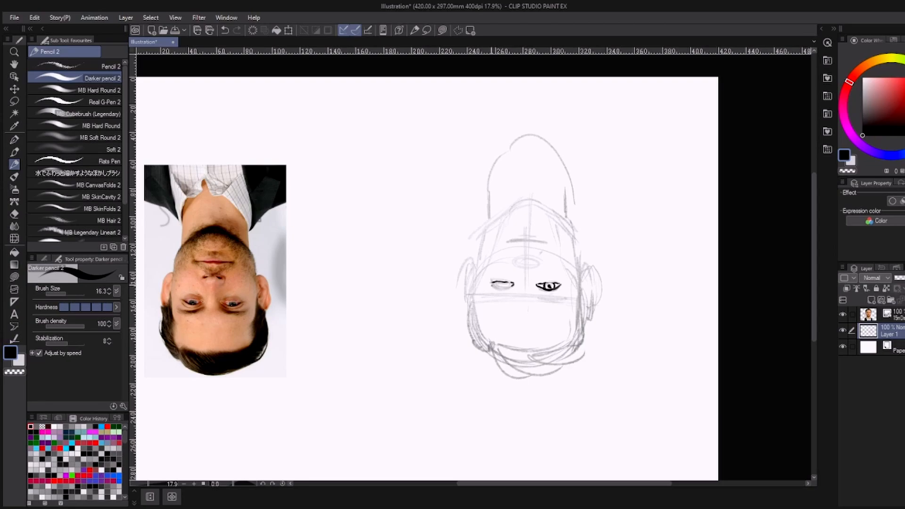
drag(493, 285, 510, 286)
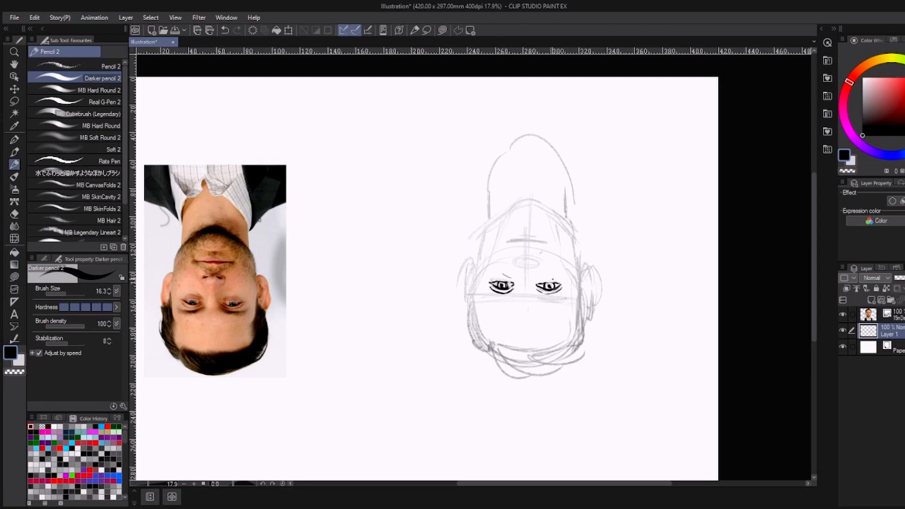
drag(516, 263, 542, 266)
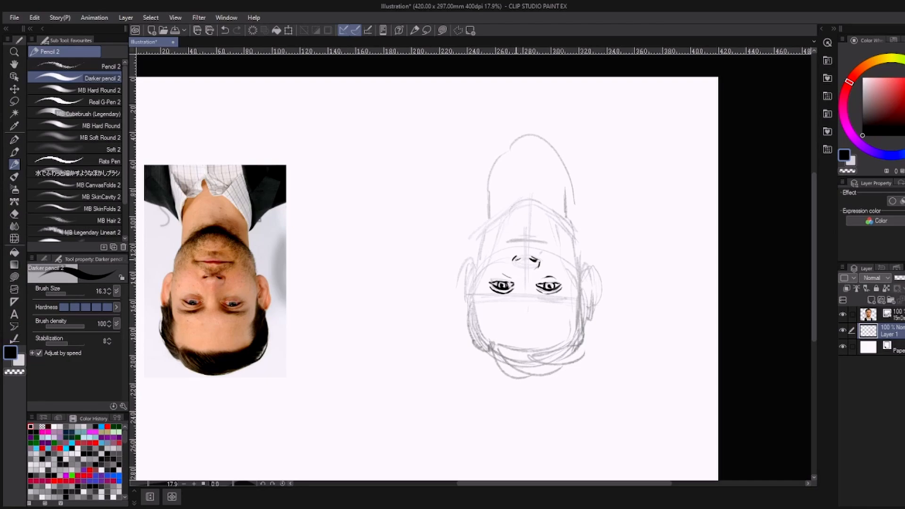
drag(516, 260, 537, 263)
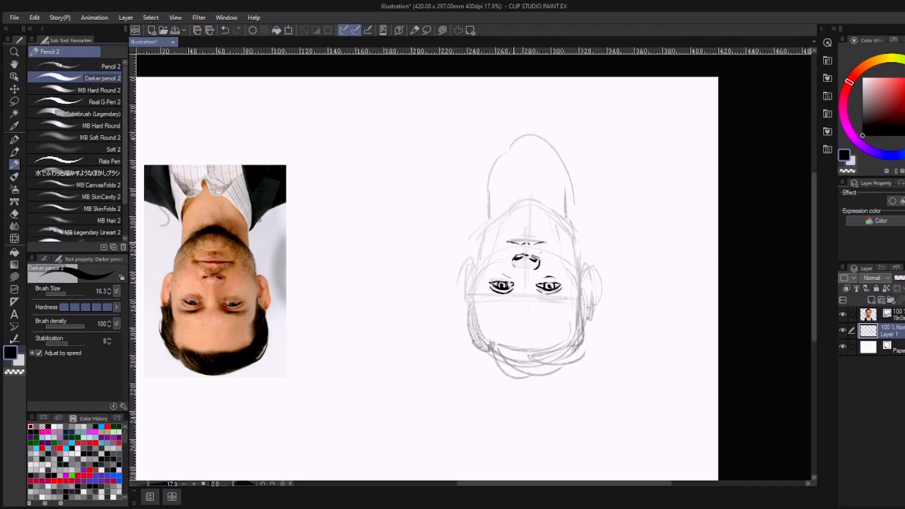
Ink the lips, then the hair, jawline and outer face outline of the man
drag(504, 242, 551, 242)
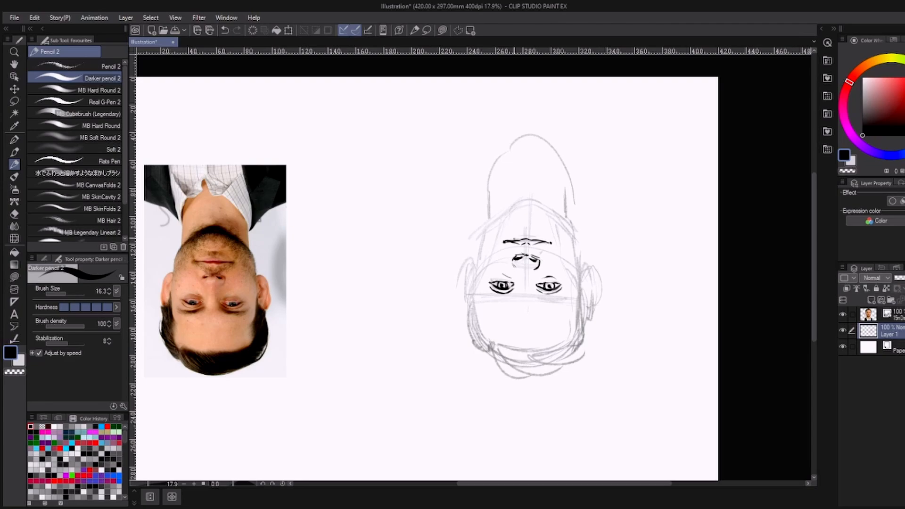
drag(505, 245, 548, 240)
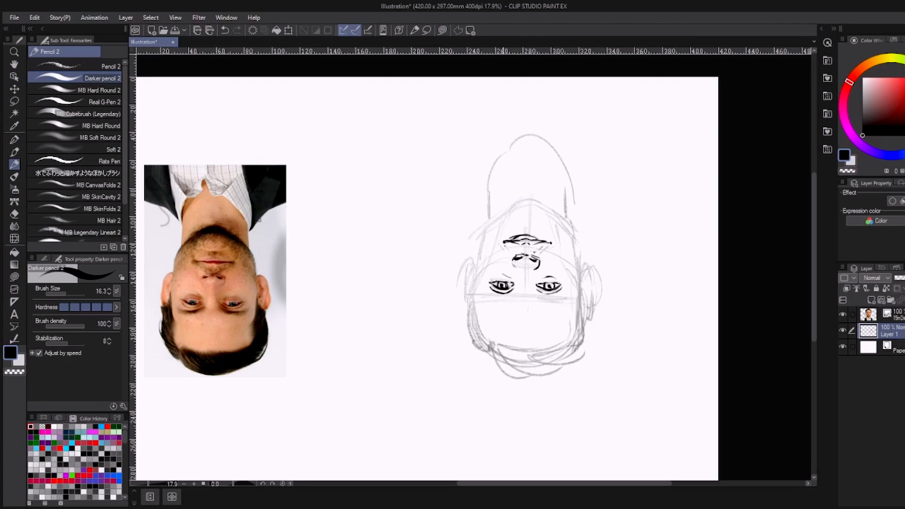
drag(514, 248, 554, 297)
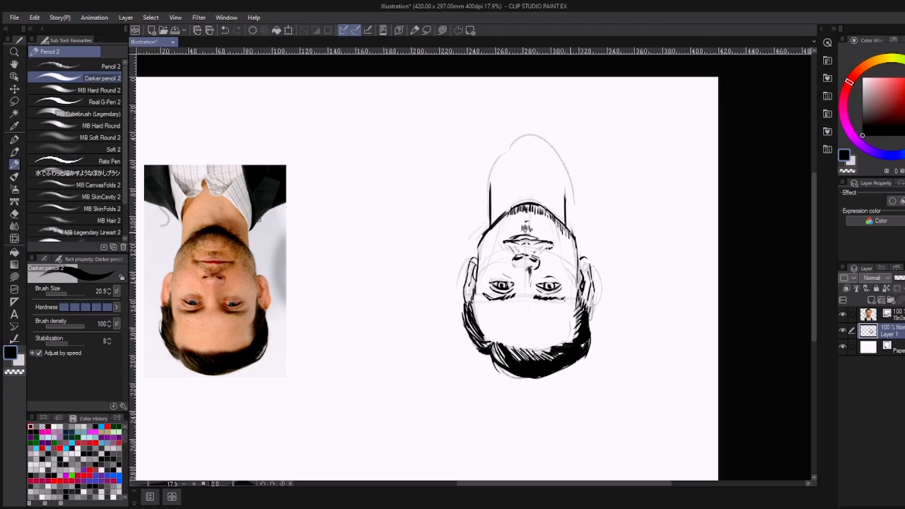
drag(501, 219, 566, 236)
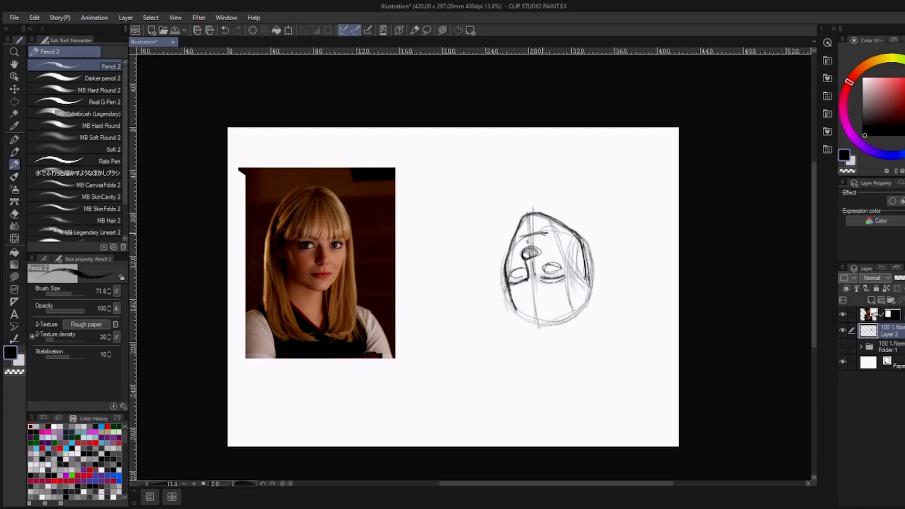
Ink the woman's first eye with iris and lashes and the nose shape
drag(520, 228, 600, 271)
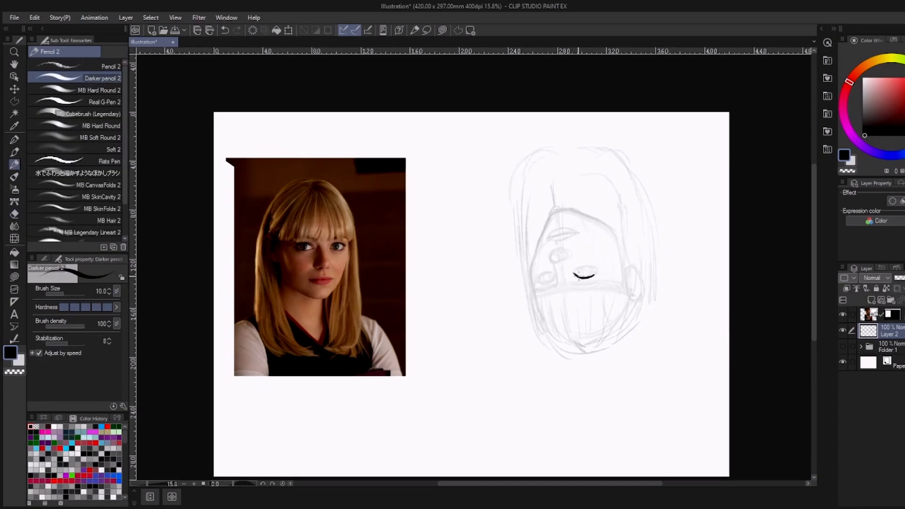
drag(574, 276, 594, 272)
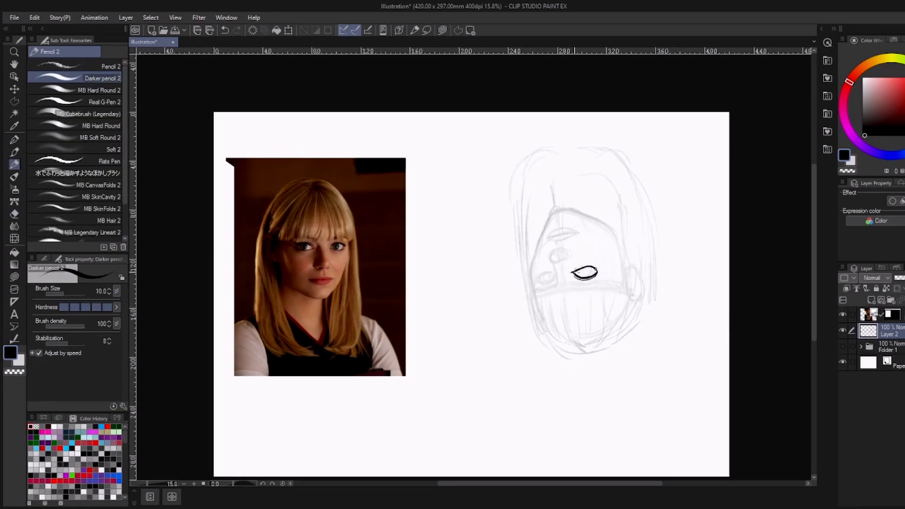
drag(577, 272, 591, 272)
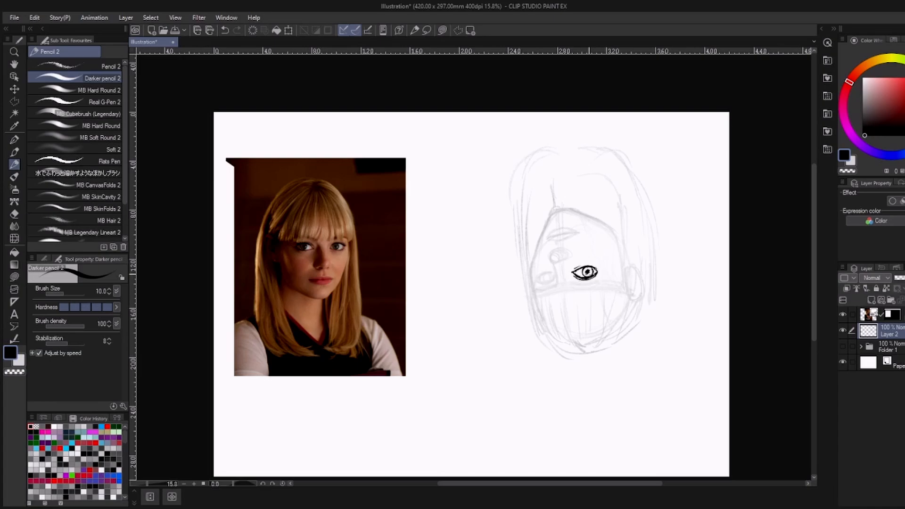
drag(547, 245, 555, 283)
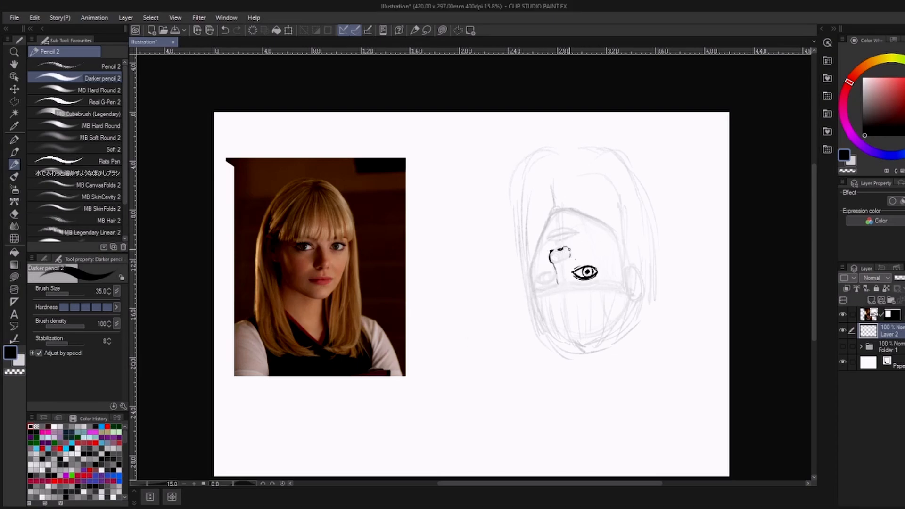
Ink the second eye, hairline, lips and ear, continuing around the woman's face
drag(563, 251, 546, 283)
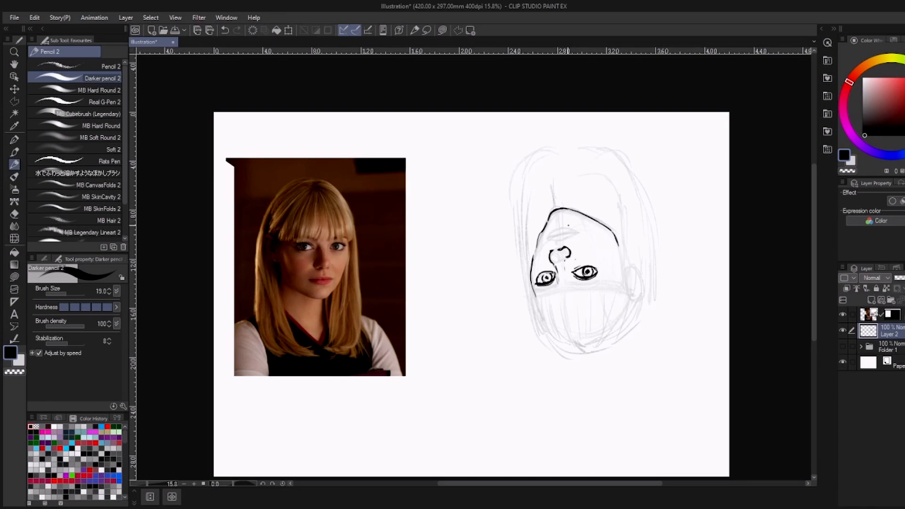
drag(542, 240, 580, 230)
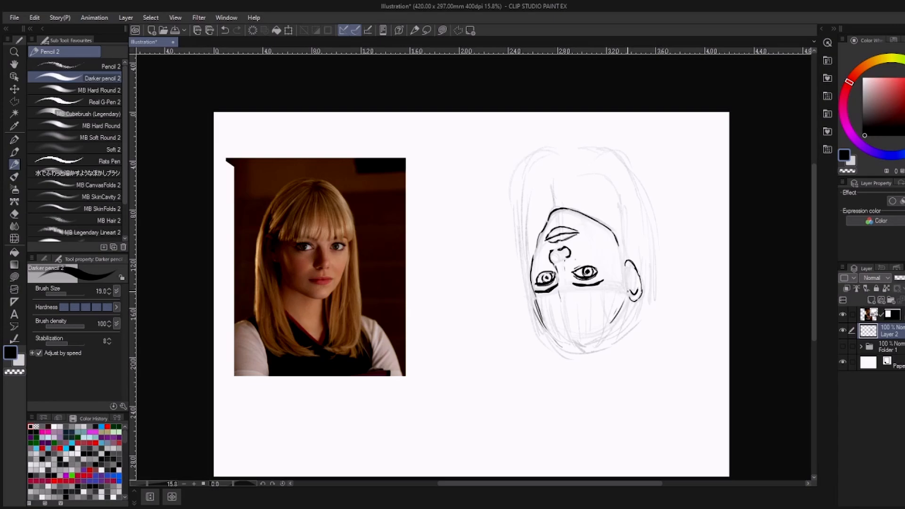
drag(548, 283, 623, 306)
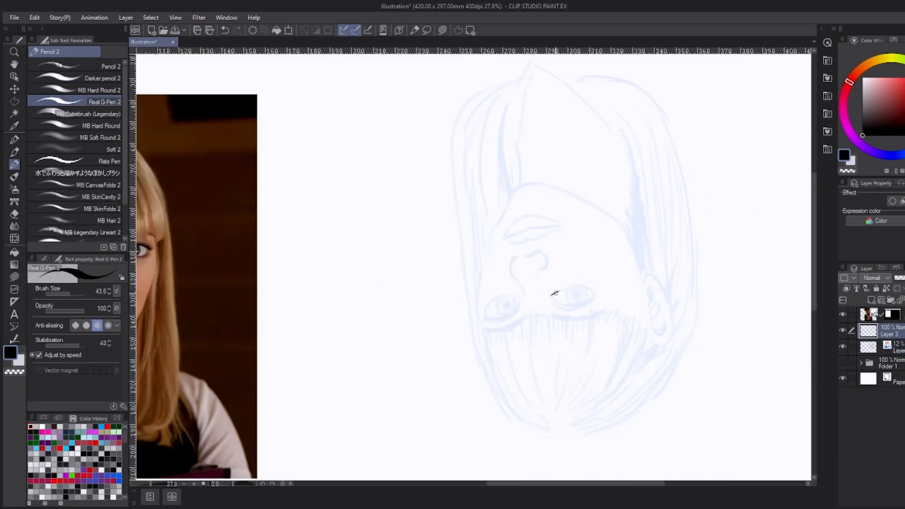
Trace clean Real G-Pen 2 ink lines for the woman's face over the faded blue sketch on Layer 3
drag(554, 300, 595, 294)
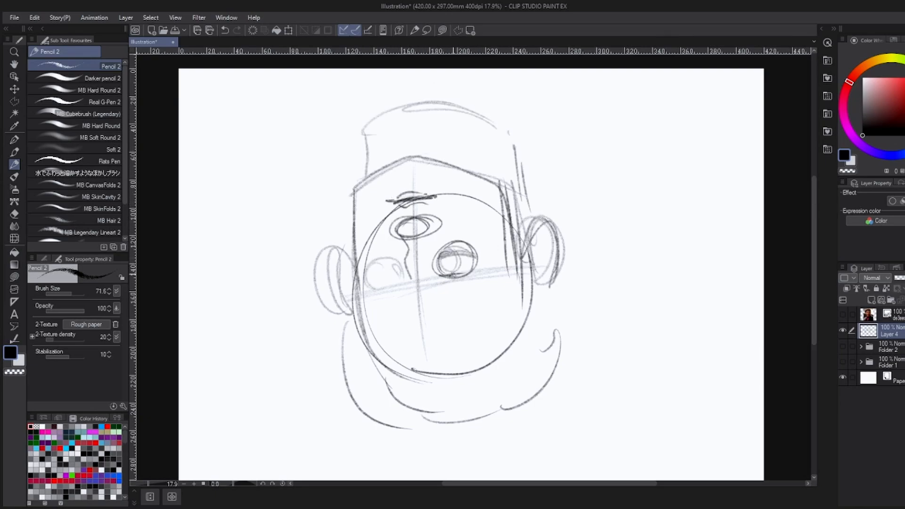
Sketch the third head's eyes, nose, mouth, ear and curly hair, then ink its outer contour with MB Hard Round 2
drag(381, 271, 468, 265)
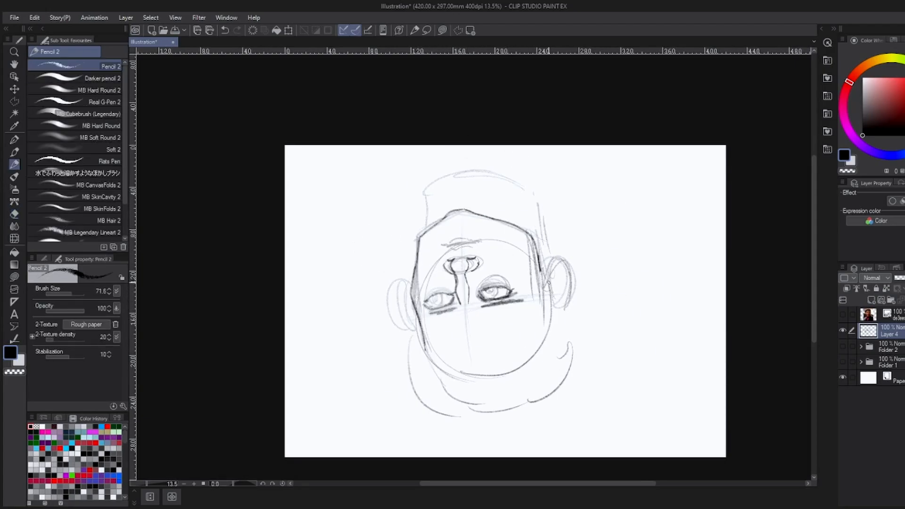
drag(444, 240, 479, 242)
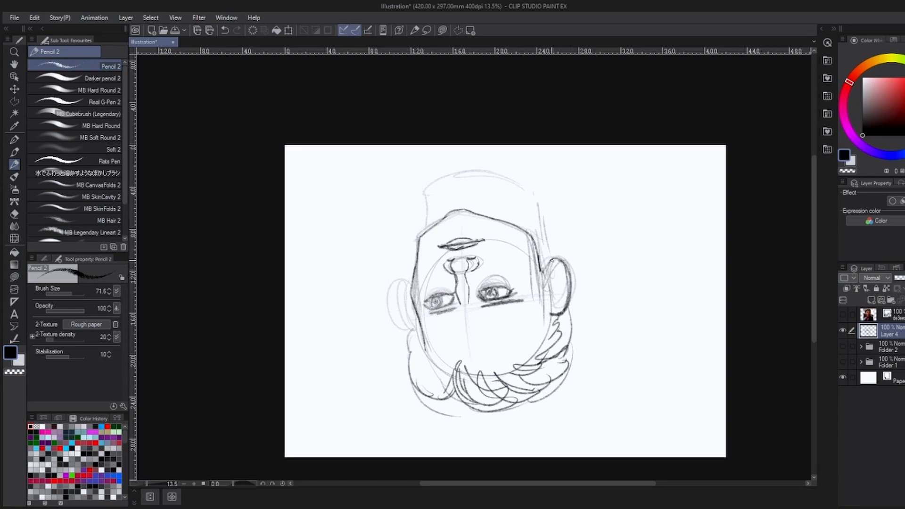
drag(554, 265, 555, 311)
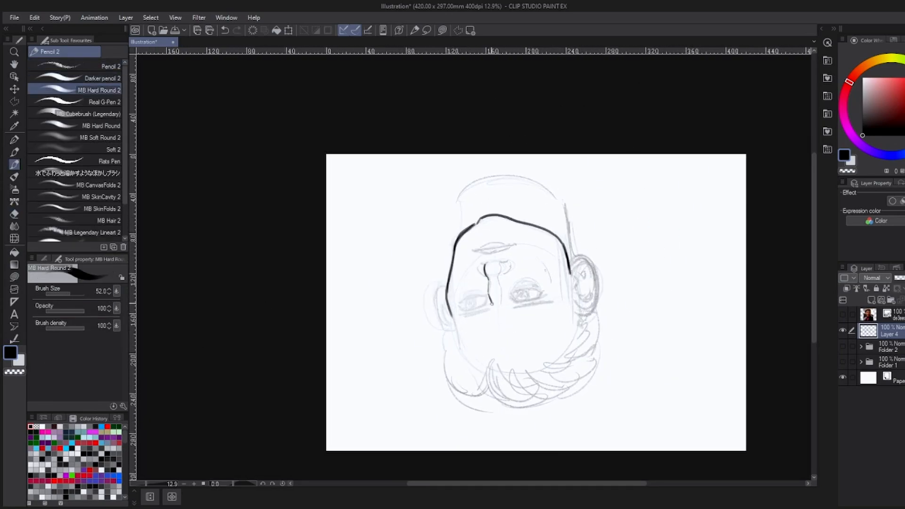
Ink clean eyes, nose, mouth and hair edge for the third portrait on Layer 5 with Real G-Pen 2
drag(468, 315, 542, 297)
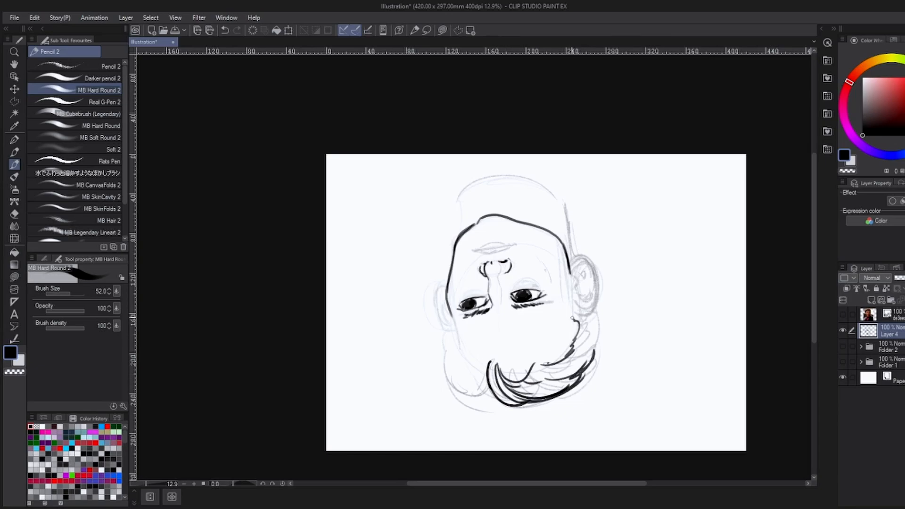
drag(571, 271, 583, 323)
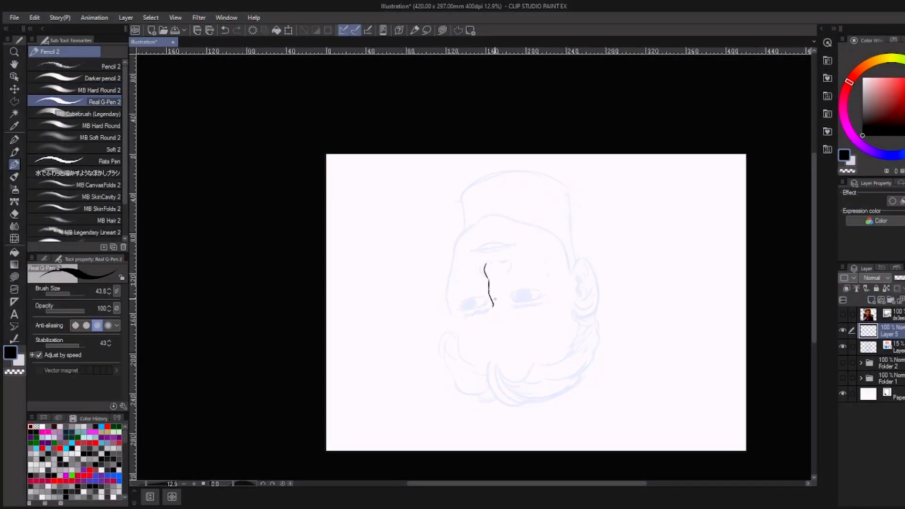
drag(485, 251, 510, 249)
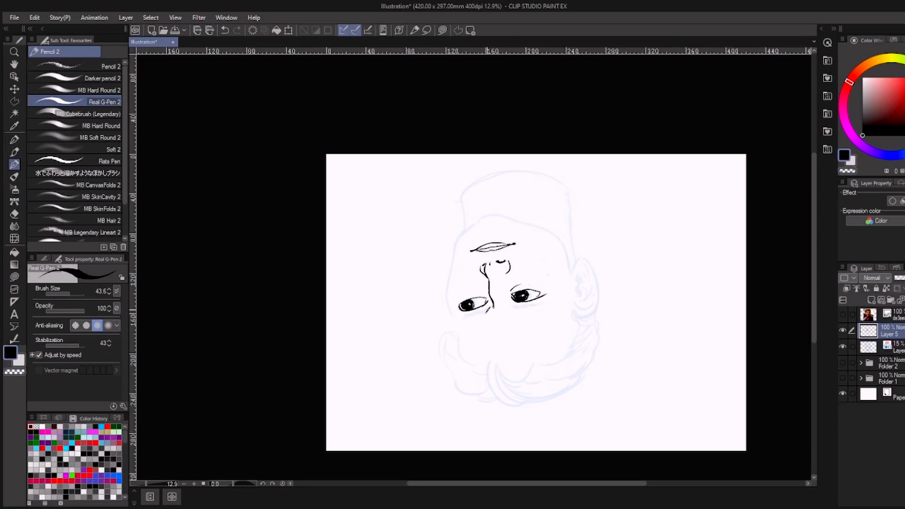
drag(488, 215, 450, 309)
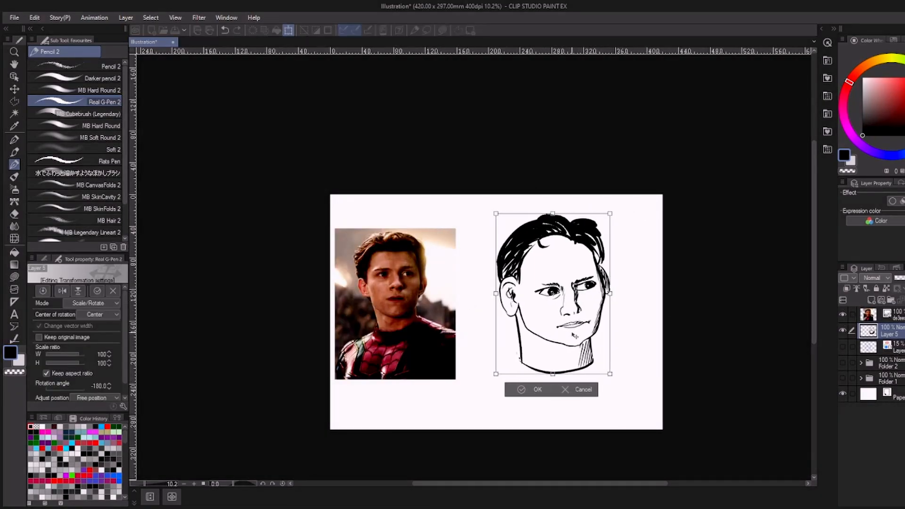
Confirm the -180° Scale/Rotate transform so the ink portrait sits upright beside the Spider-Man photo
click(536, 389)
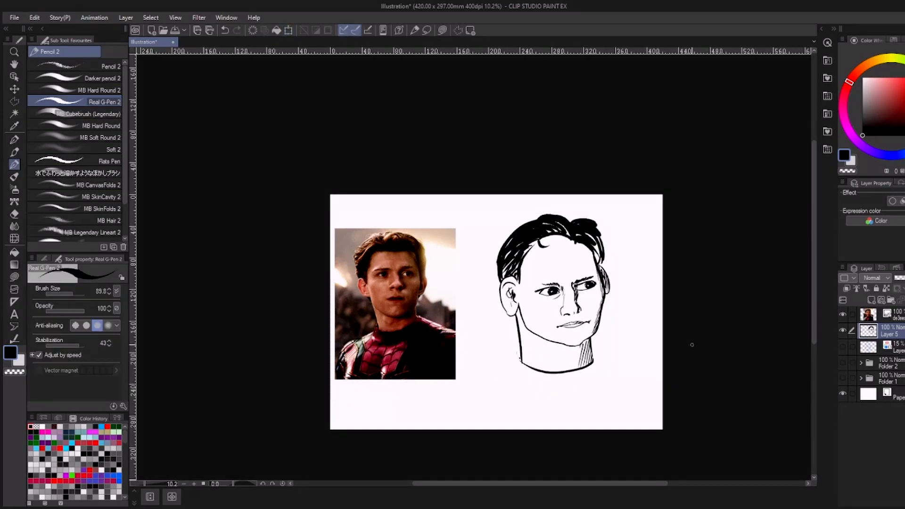